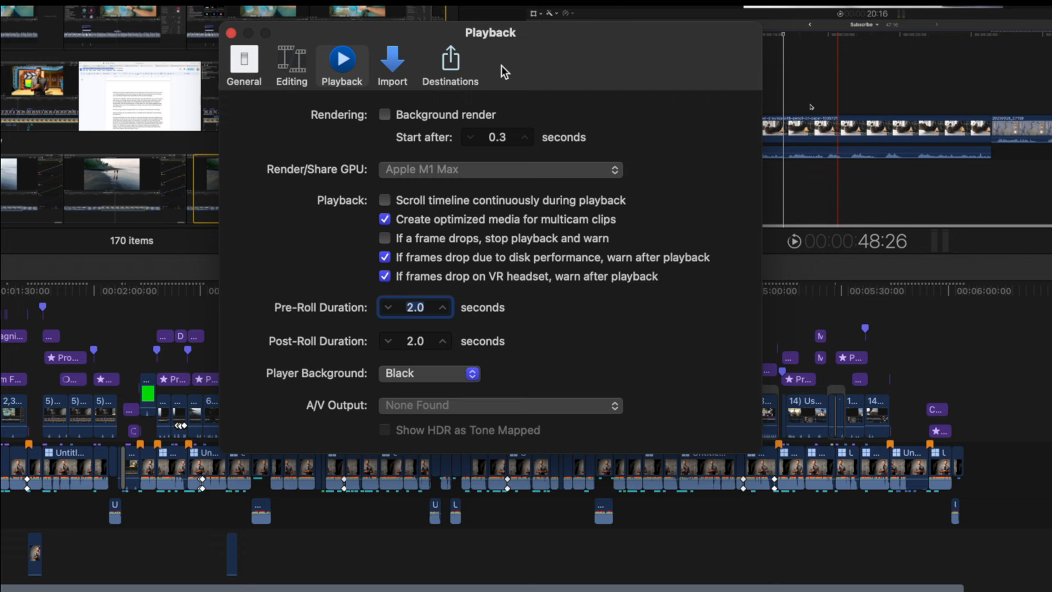
Switch Settings to the Destinations tab to show addable destination types.
{"action": "left_click", "coordinate": [451, 65]}
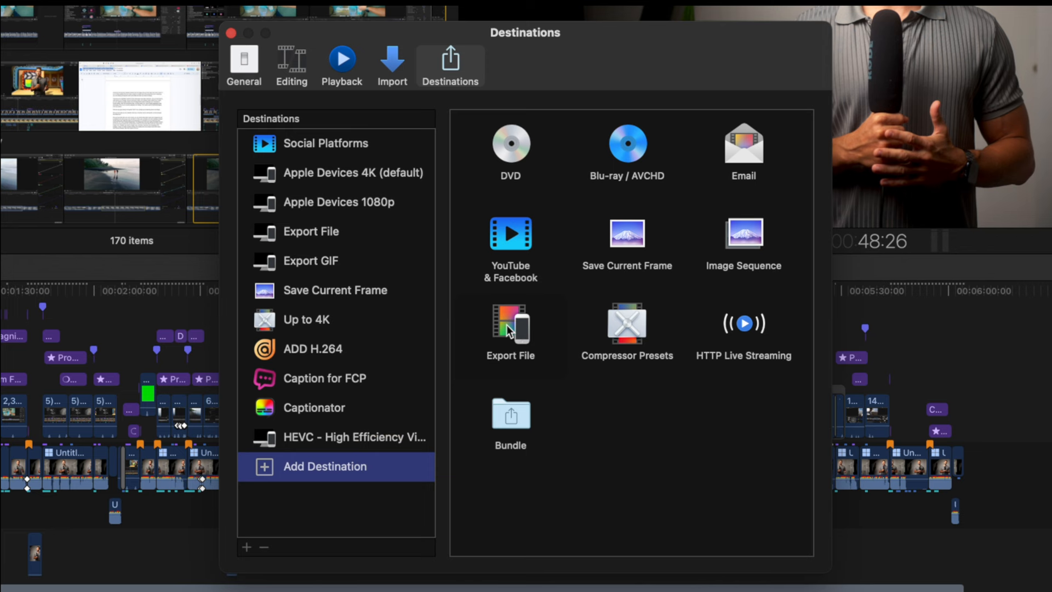
Add an Export File destination, creating Export File 1.
{"action": "double_click", "coordinate": [510, 329]}
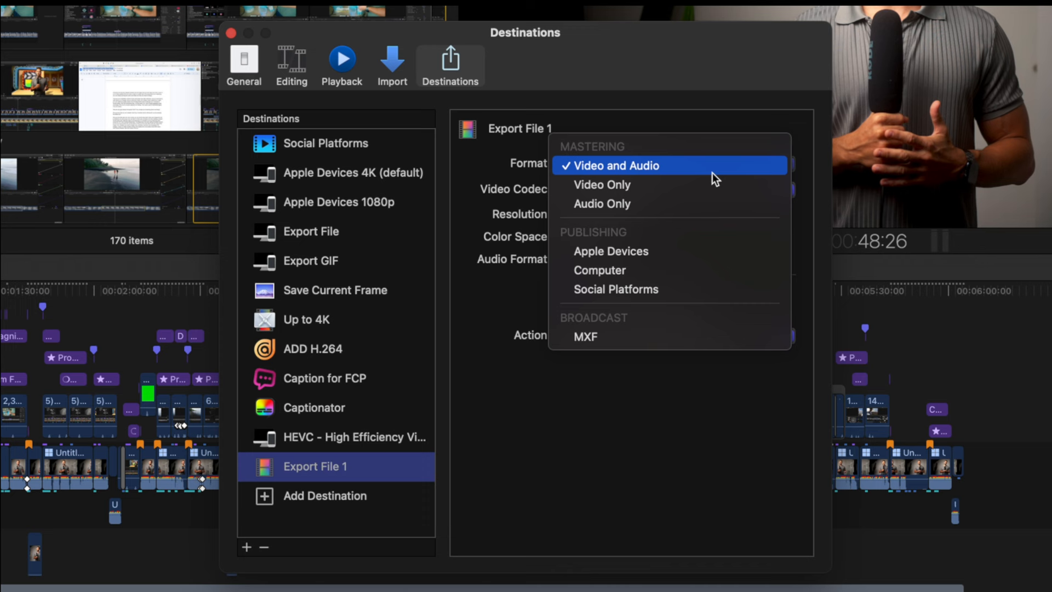
{"action": "mouse_move", "coordinate": [727, 269]}
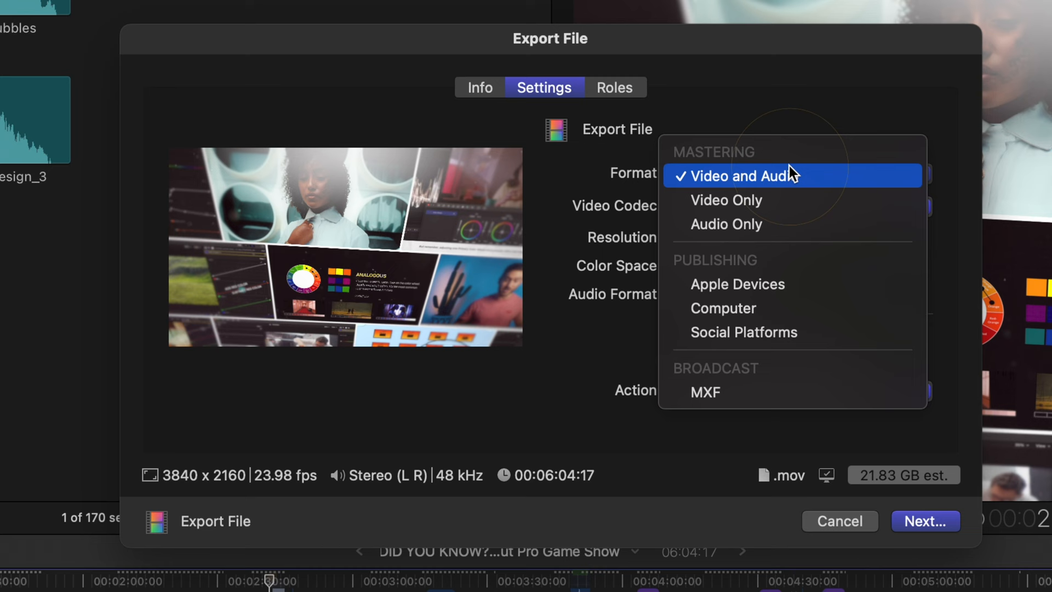
Choose Computer as Export File 1's format, then review and close the format choices.
{"action": "left_click", "coordinate": [723, 307]}
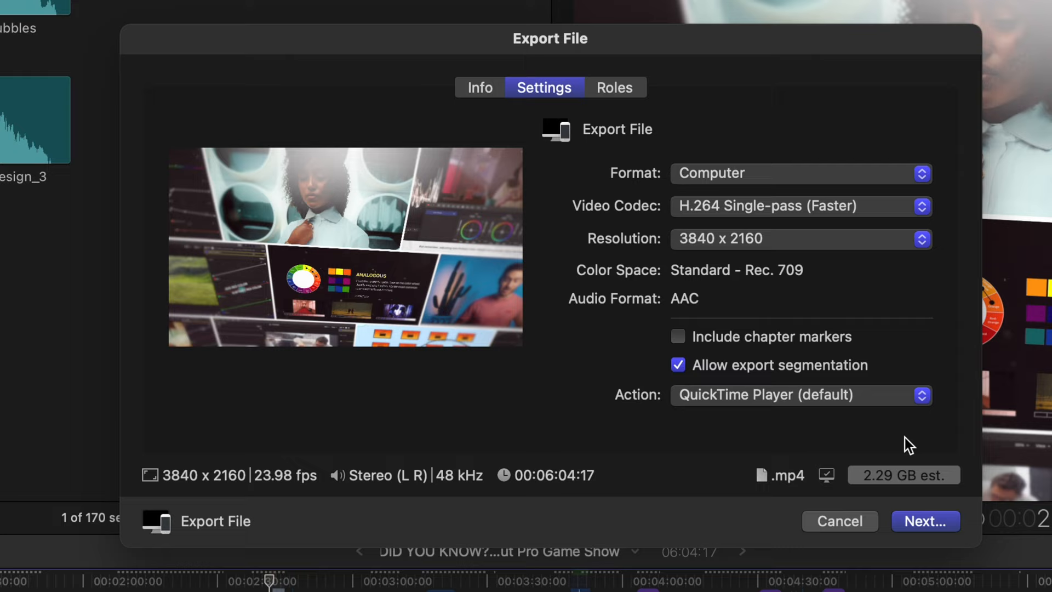
{"action": "left_click", "coordinate": [801, 173]}
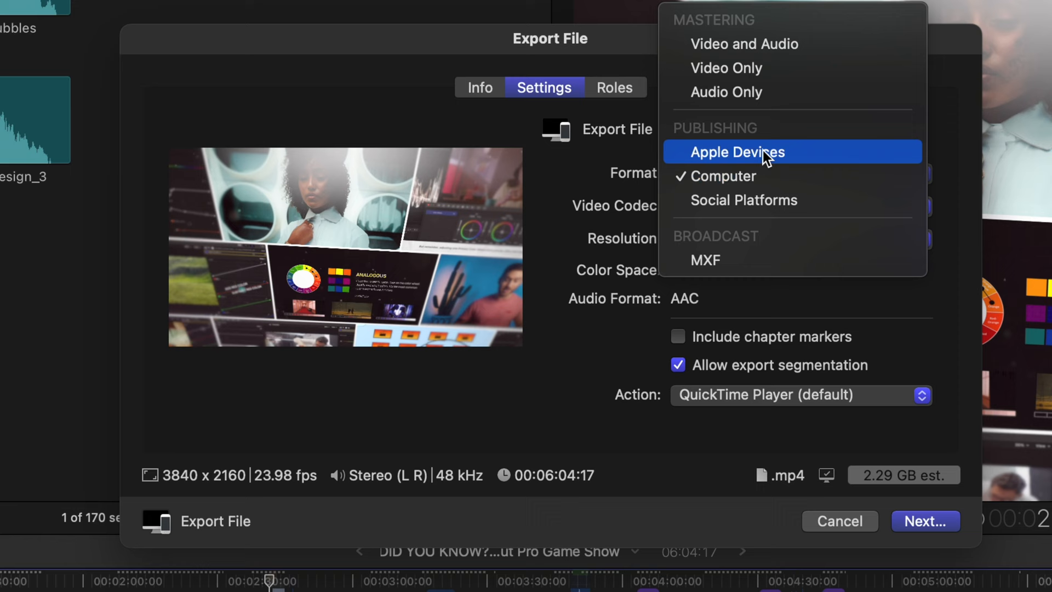
{"action": "left_click", "coordinate": [736, 151]}
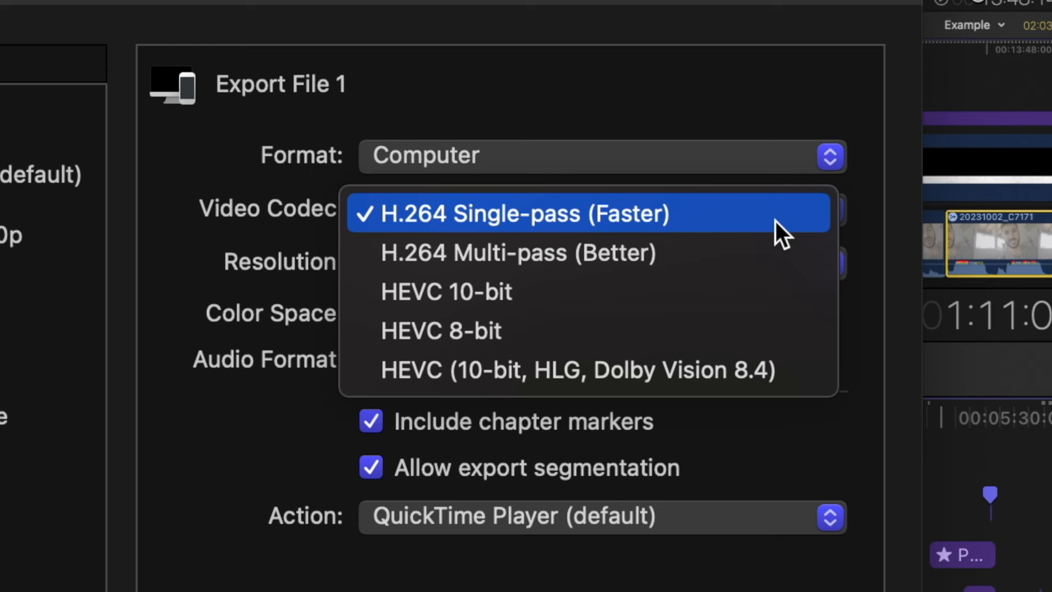
{"action": "mouse_move", "coordinate": [758, 291]}
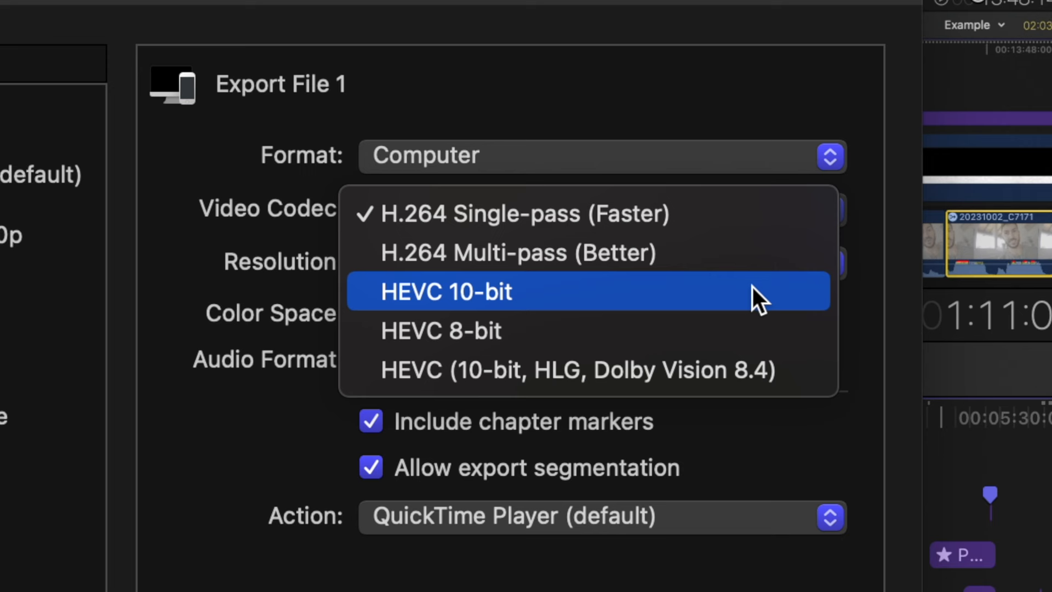
{"action": "mouse_move", "coordinate": [761, 262]}
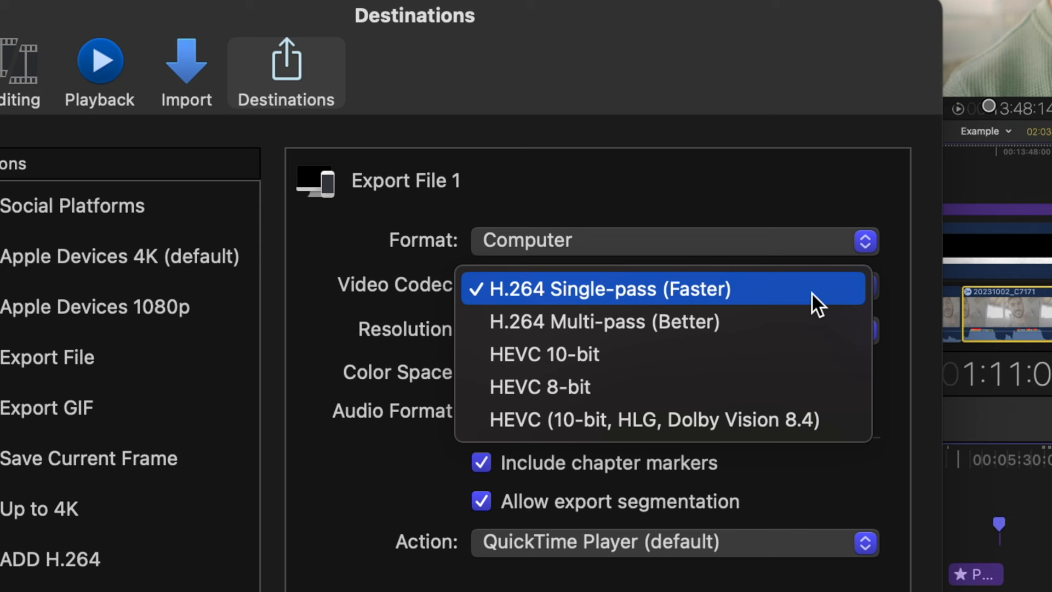
Keep H.264 Single-pass (Faster) as Export File 1's video codec.
{"action": "left_click", "coordinate": [599, 289]}
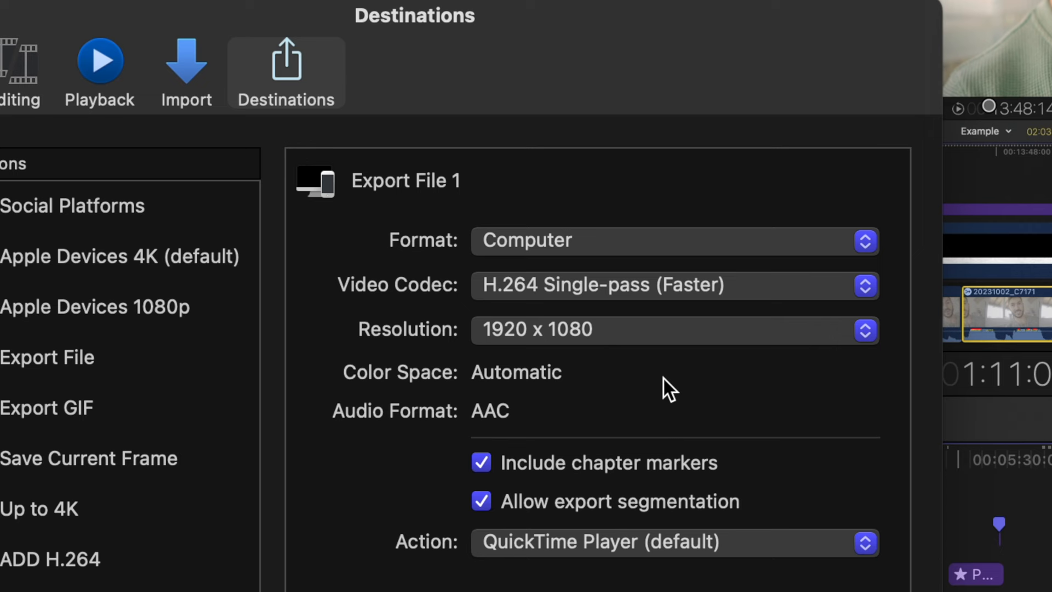
Set 4096 x 2160 resolution and make YouTube/Social Media Export the default destination.
{"action": "left_click", "coordinate": [864, 329]}
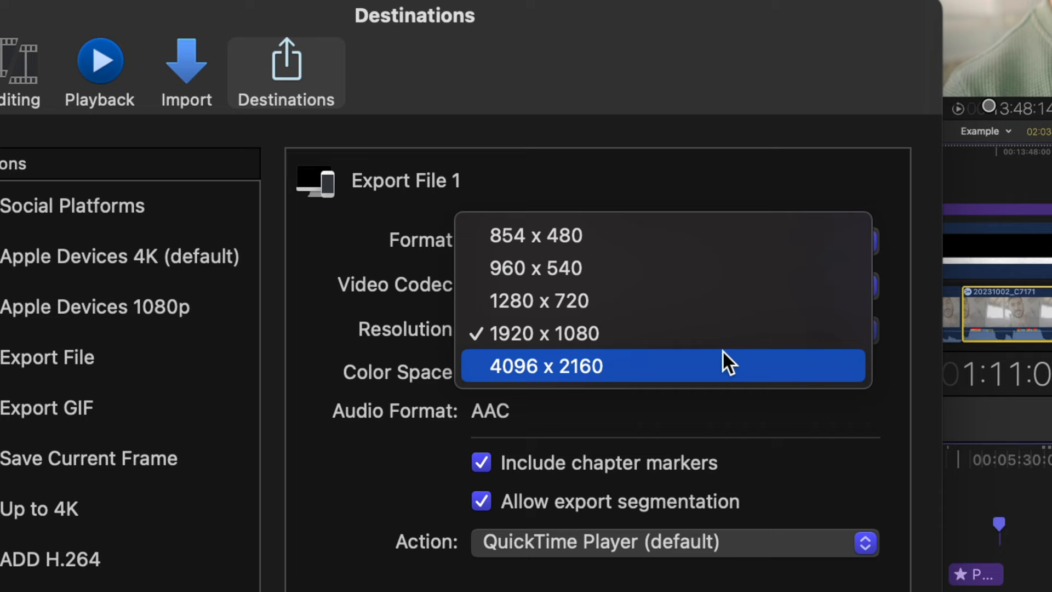
{"action": "left_click", "coordinate": [93, 5]}
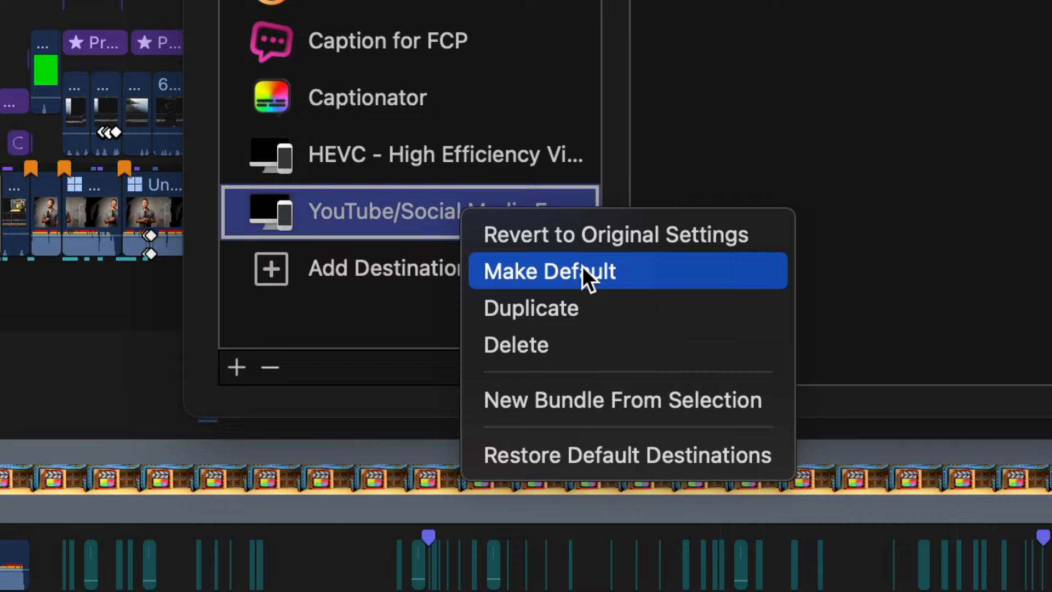
{"action": "left_click", "coordinate": [547, 271]}
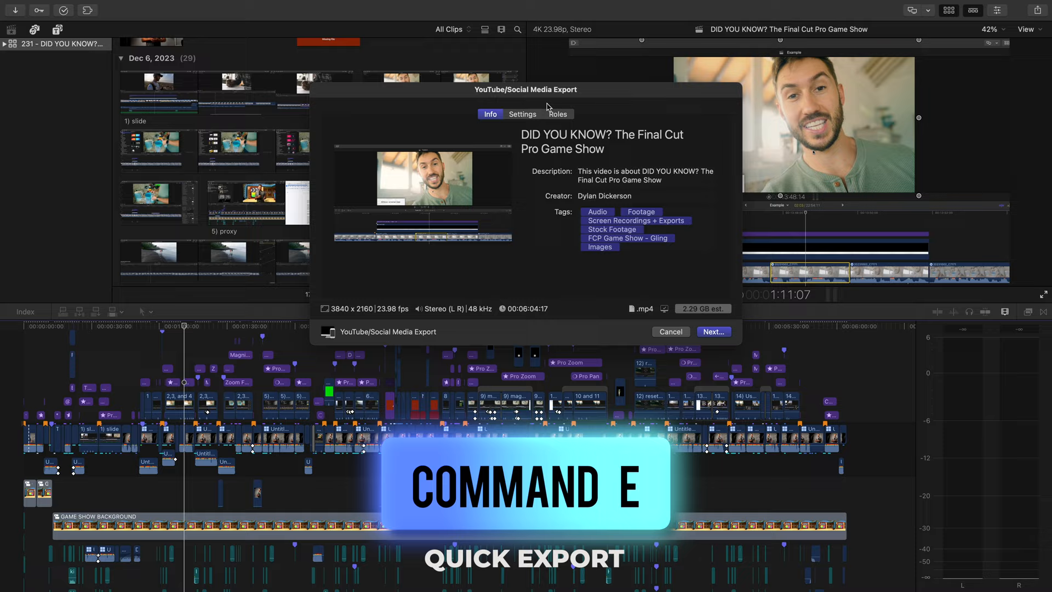
Cancel the quick export window and bring up the File menu commands.
{"action": "left_click", "coordinate": [182, 12]}
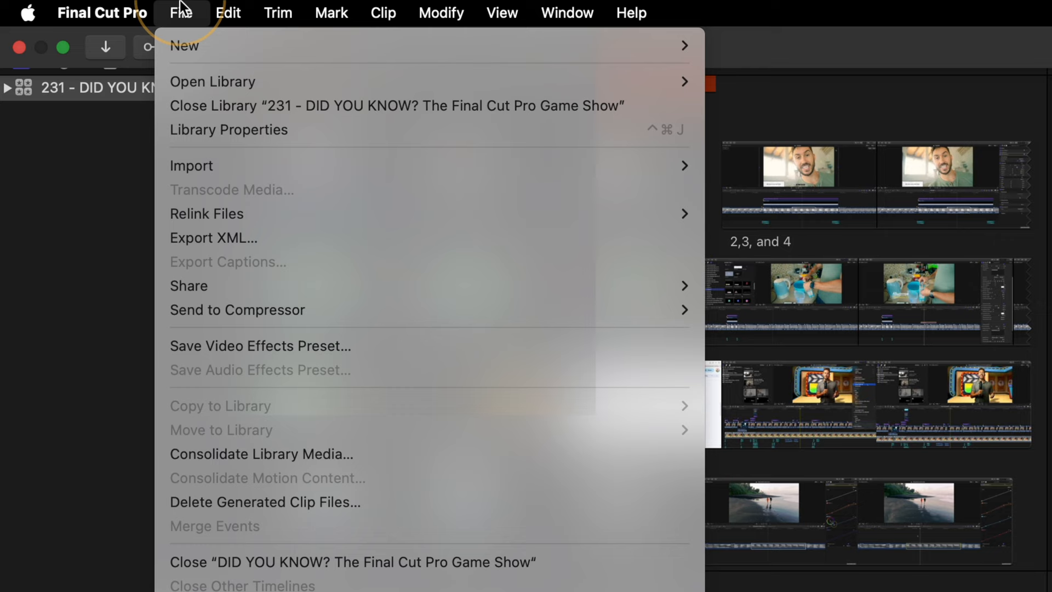